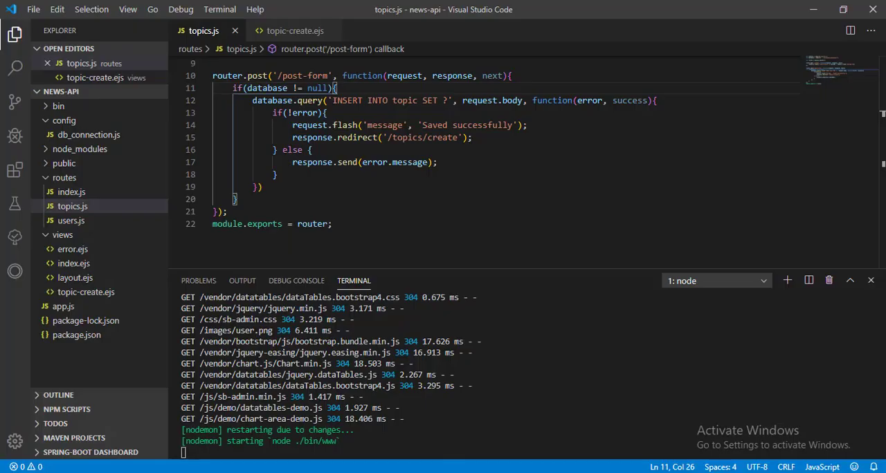
# Step: Add a router.get('/all') handler that runs database.query('SELECT * FROM topic')
pyautogui.press('Enter')
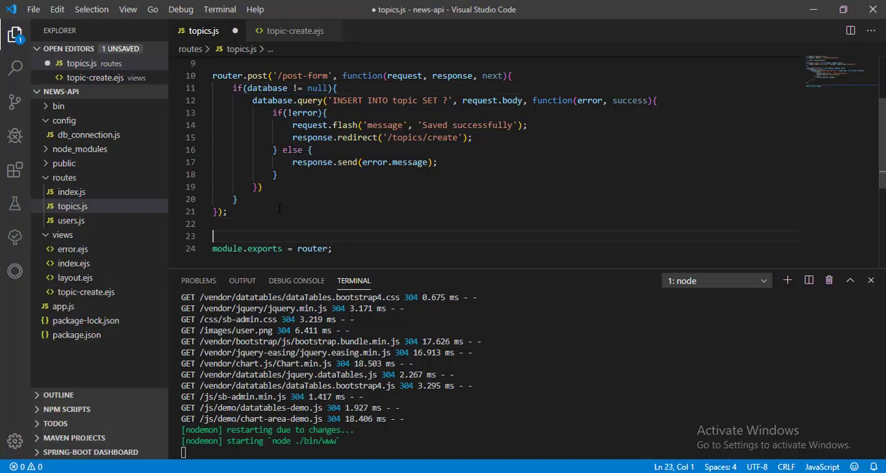
pyautogui.write('router.get(')
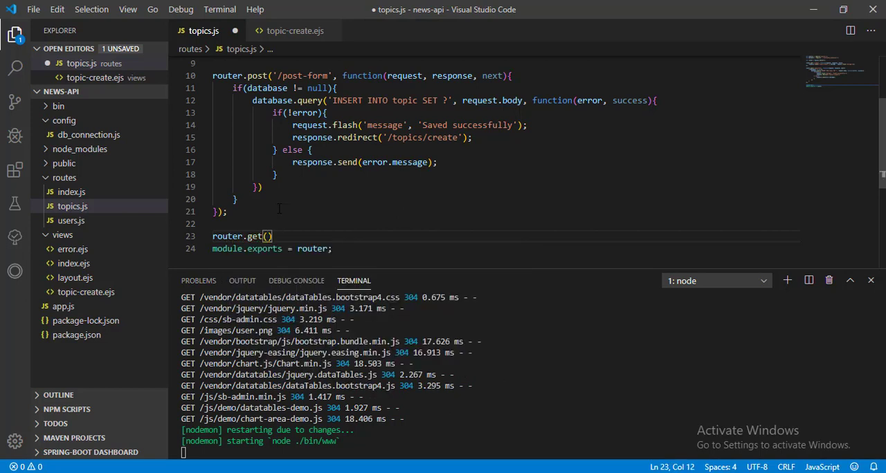
pyautogui.write("'/all', function(request")
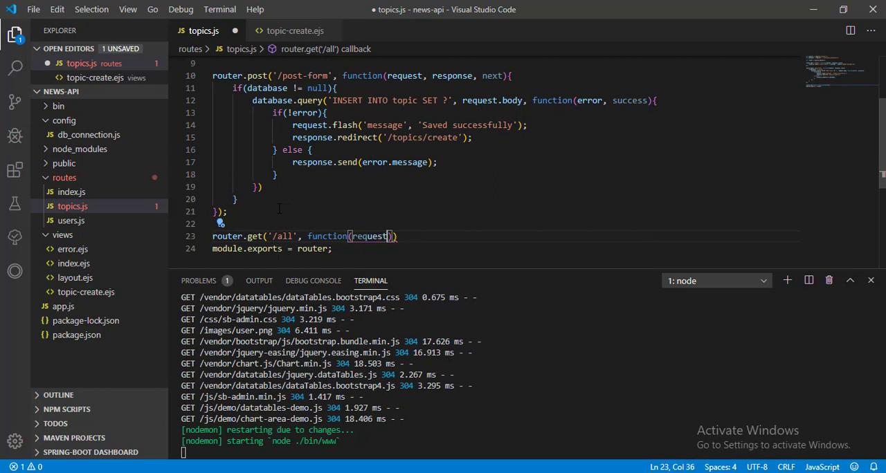
pyautogui.write(', response, next')
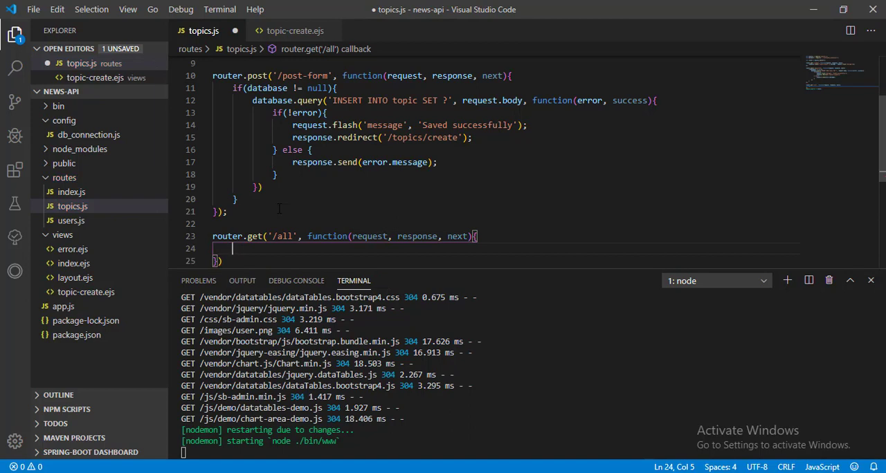
pyautogui.write('if(database != null){')
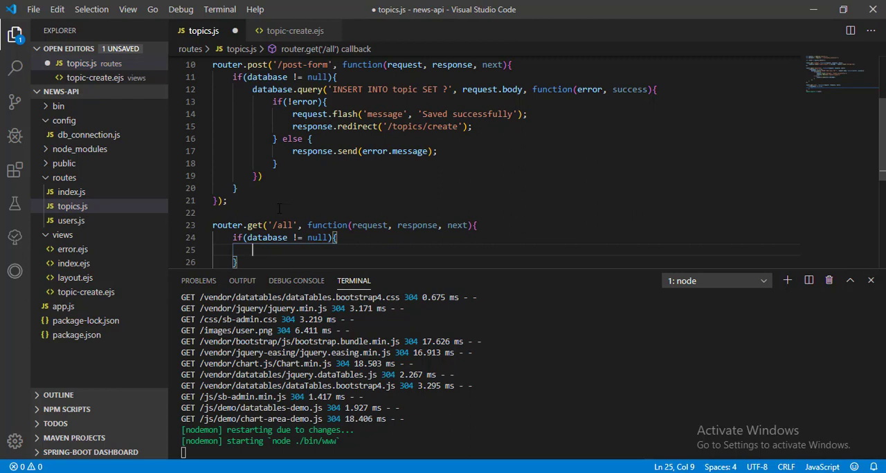
pyautogui.write('database.query(')
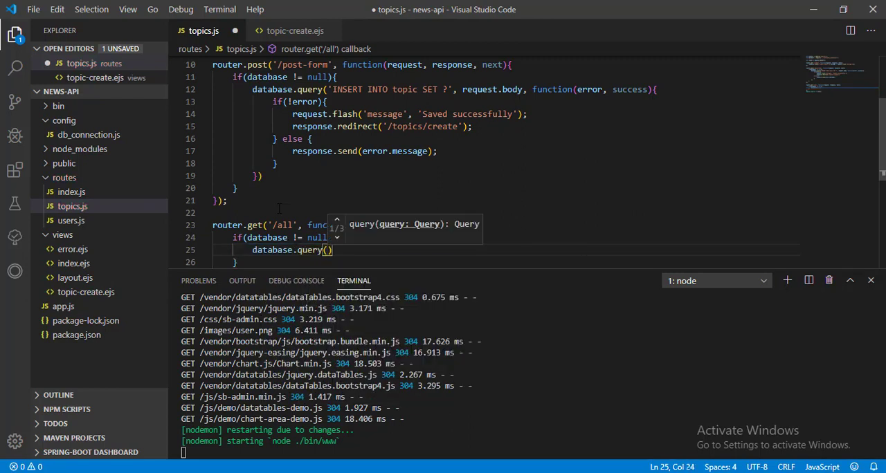
pyautogui.write("'s'")
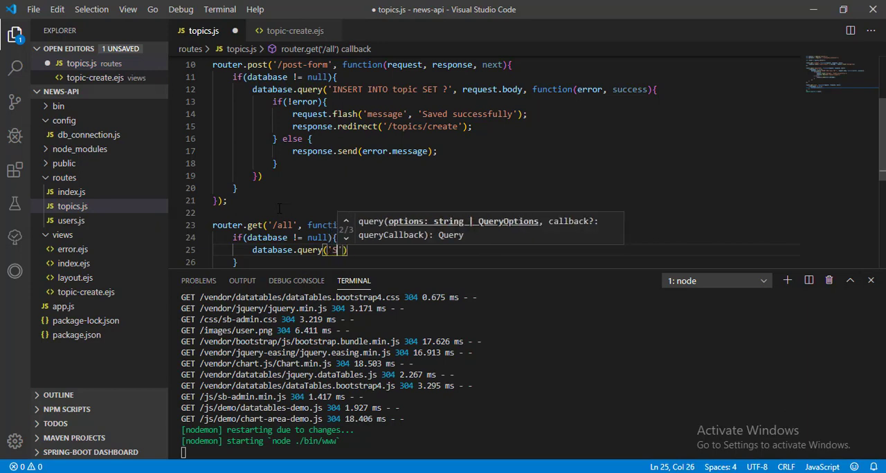
pyautogui.write('ELECT *')
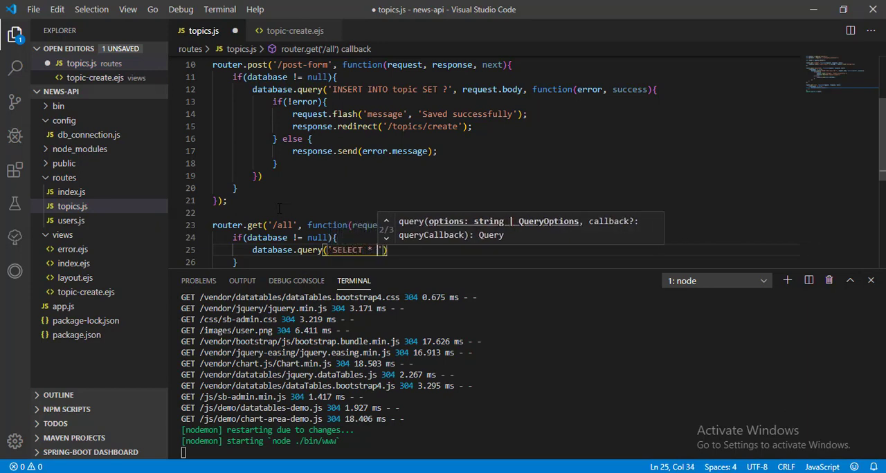
pyautogui.write('FROM')
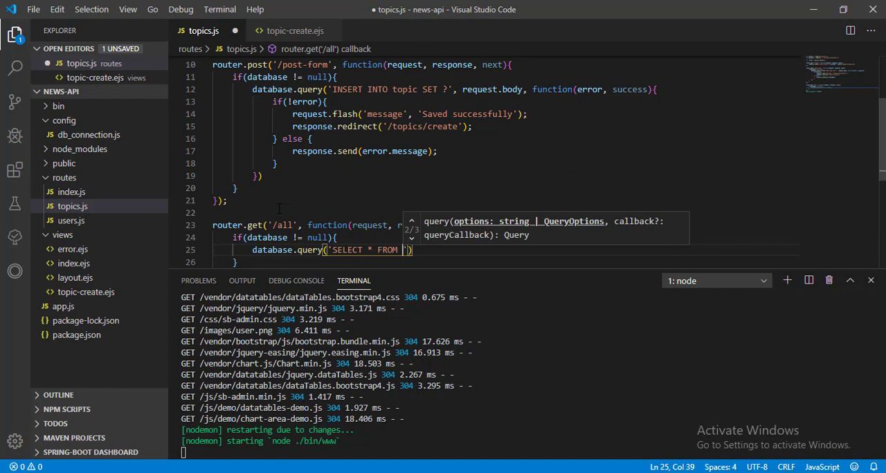
pyautogui.write('topic')
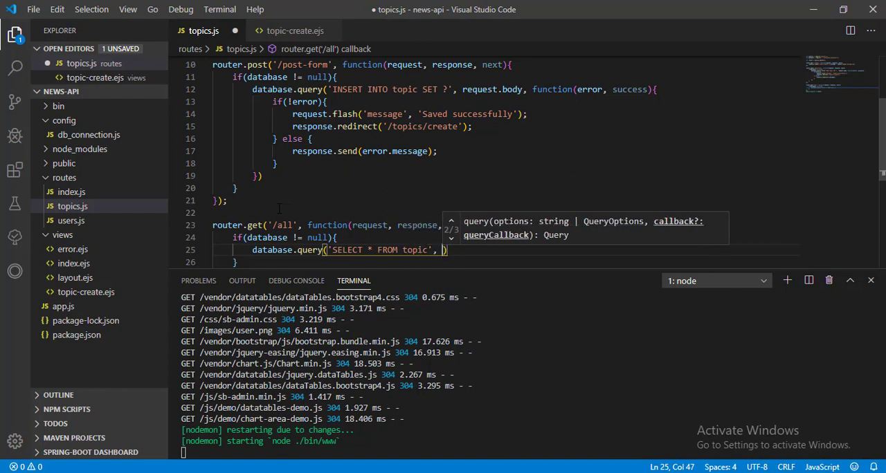
# Step: Complete the query callback to response.send(results) when there is no error, and save topics.js
pyautogui.write('function(')
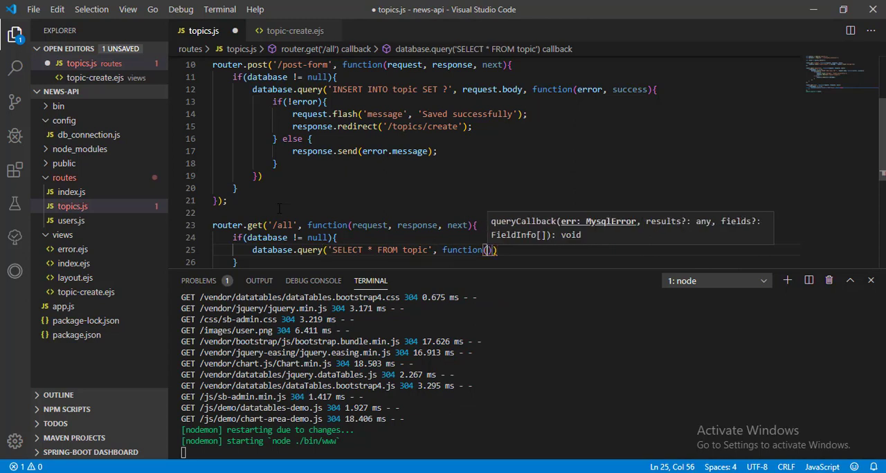
pyautogui.write('error')
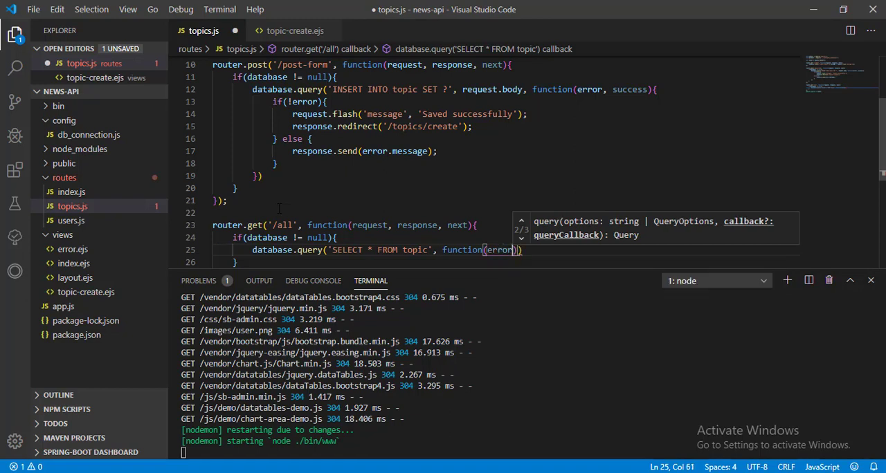
pyautogui.write(',')
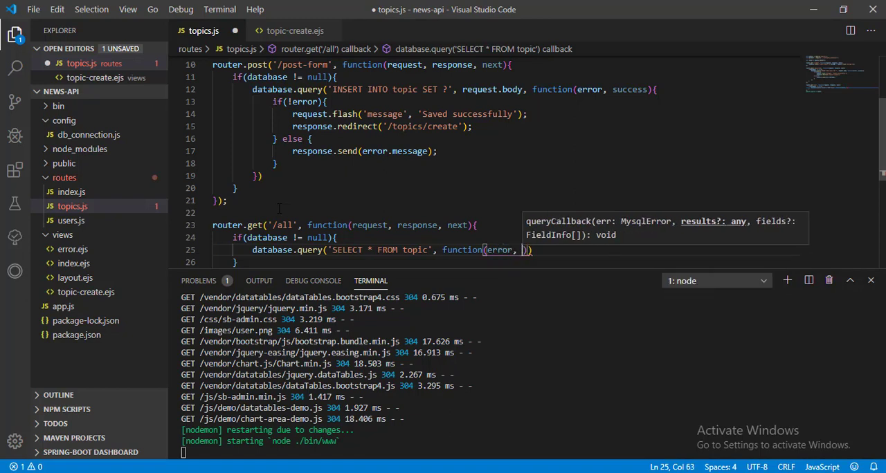
pyautogui.write('results')
pyautogui.write('if(!')
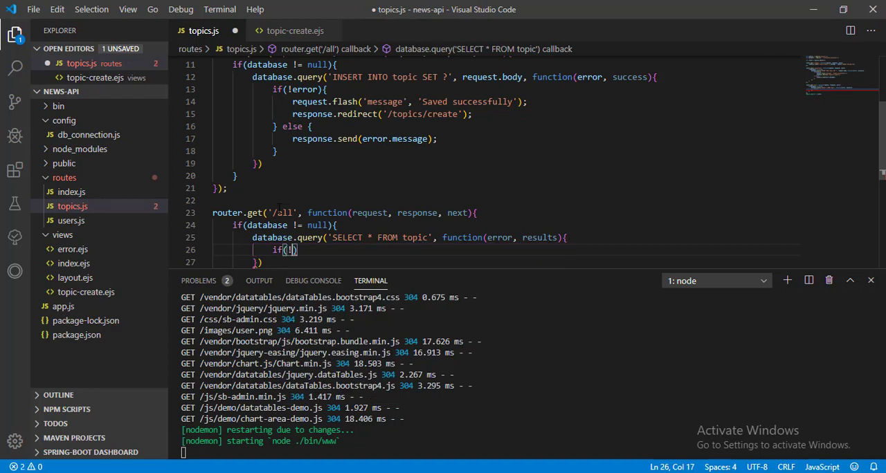
pyautogui.write('error')
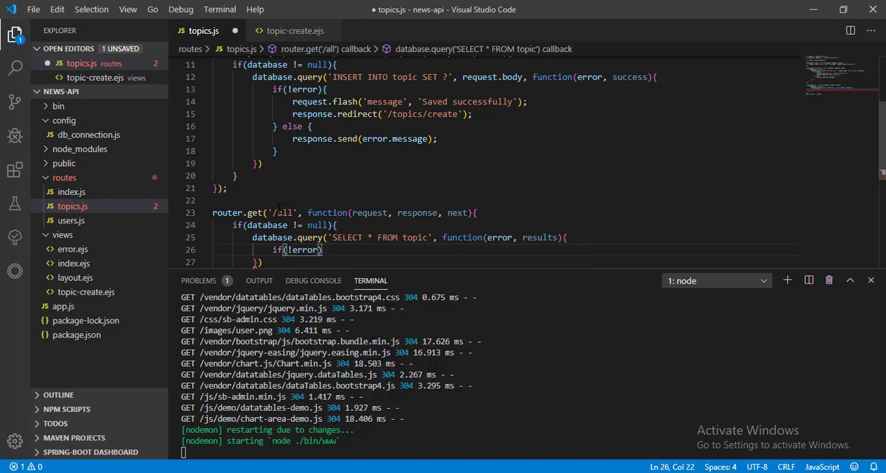
pyautogui.write('response.se')
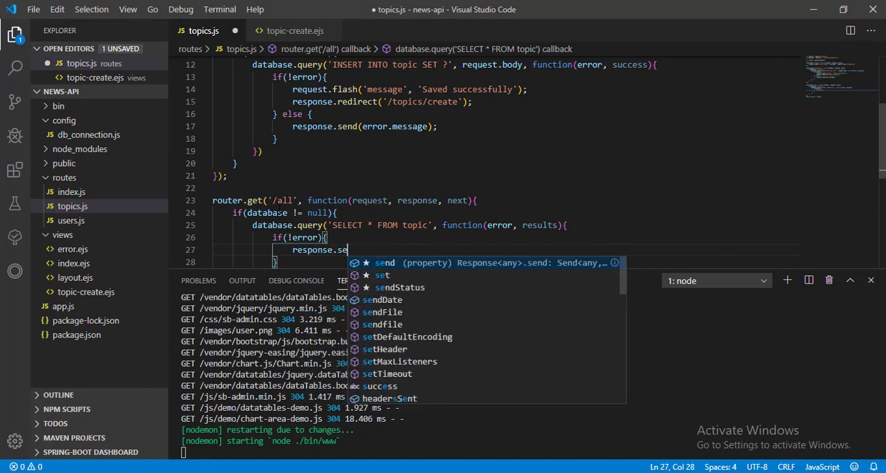
pyautogui.write('(results);')
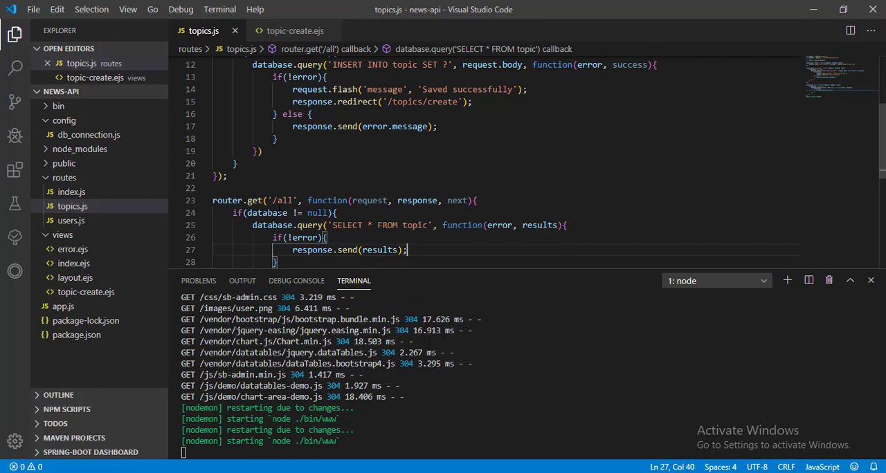
pyautogui.click(72, 207)
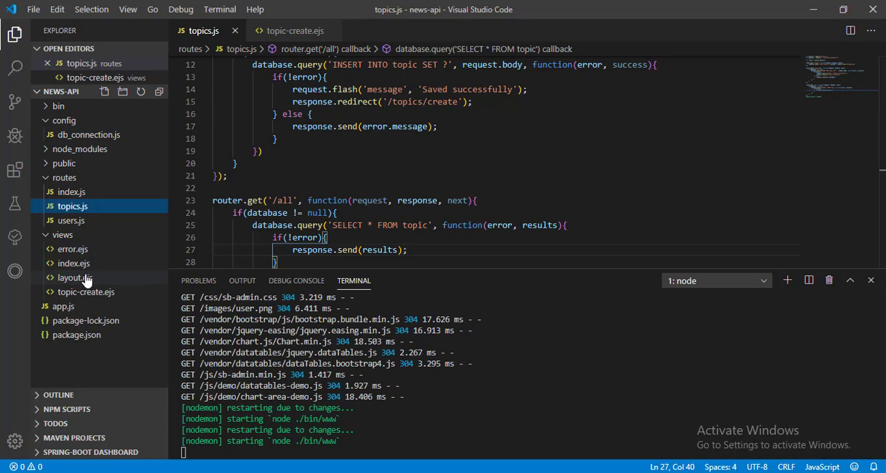
# Step: Show layout.ejs scrolled to the sidebar Topic dropdown with its Create topic link
pyautogui.click(75, 277)
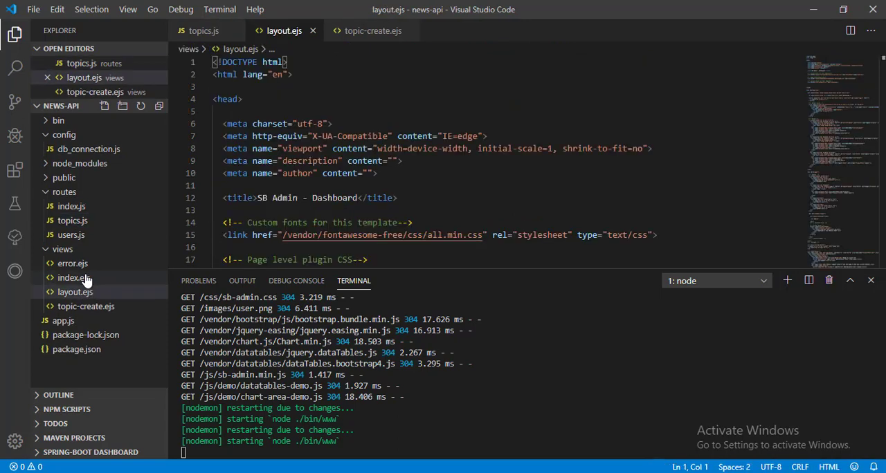
pyautogui.scroll(-3)
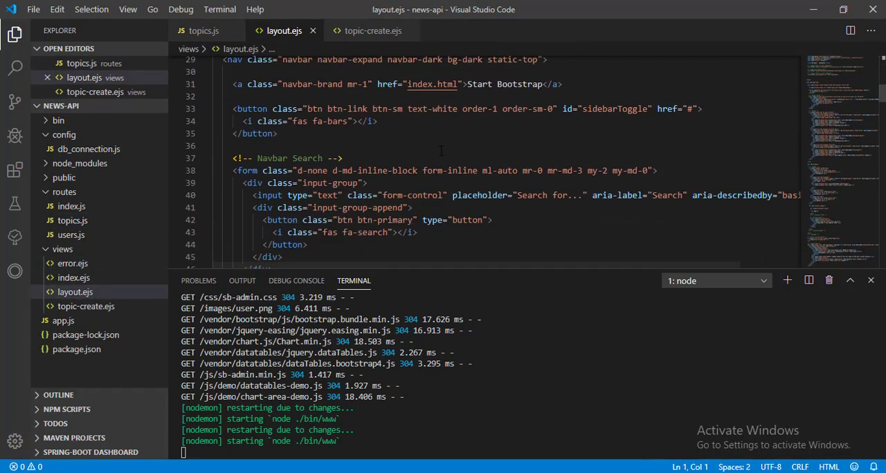
pyautogui.scroll(-3)
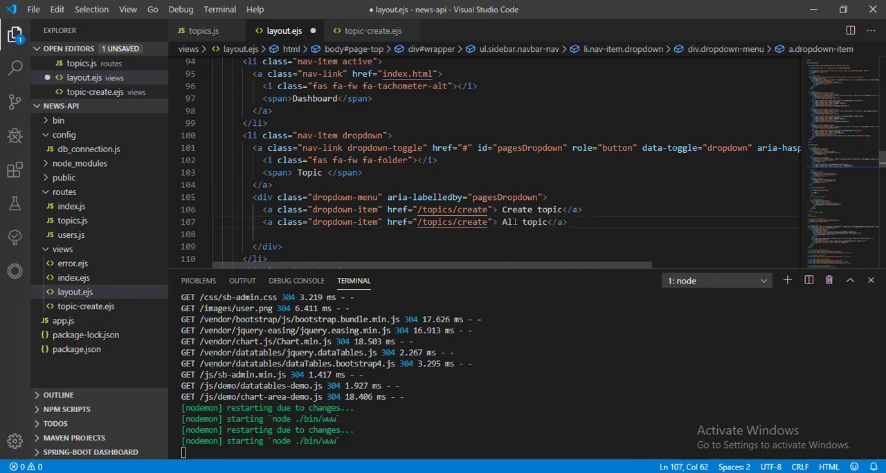
pyautogui.moveTo(450, 209)
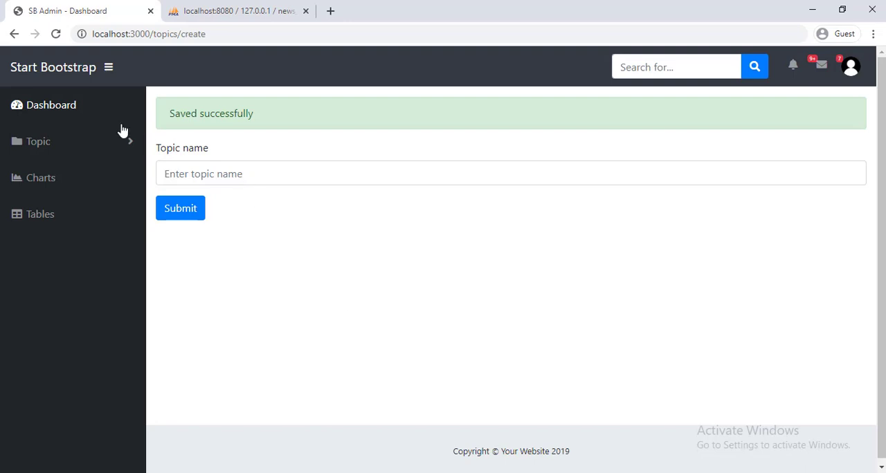
# Step: Reload the admin dashboard, expand Topic and navigate to the All topic page at /topics/all
pyautogui.click(55, 34)
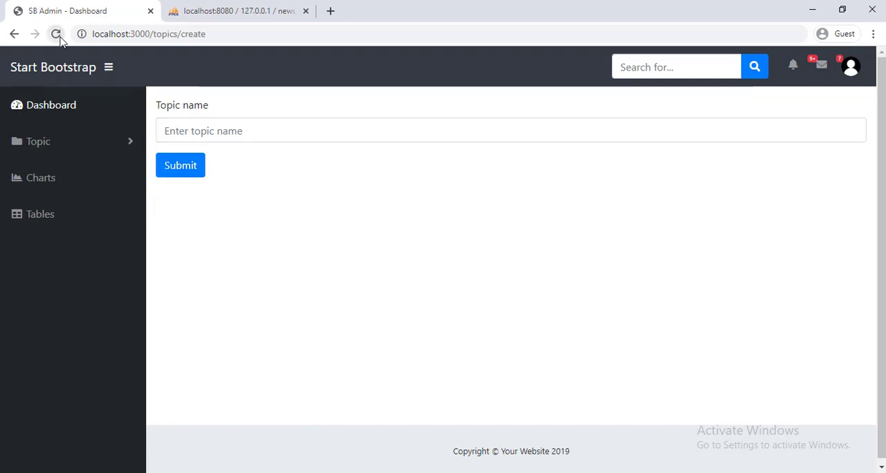
pyautogui.click(39, 142)
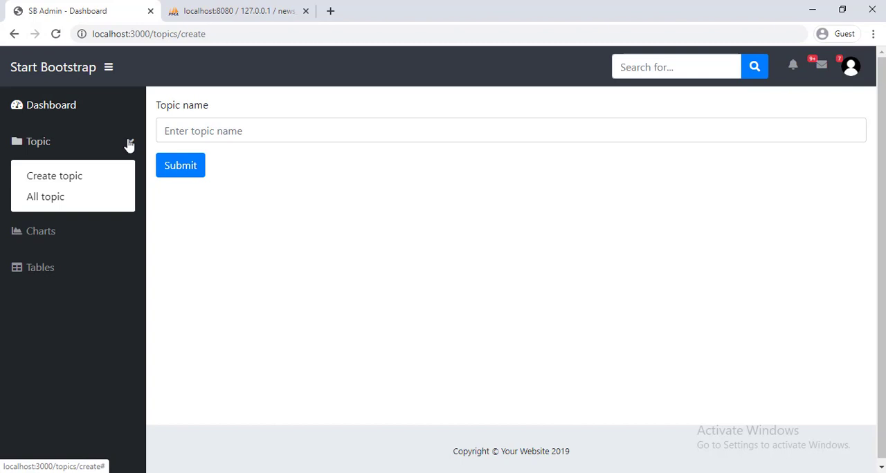
pyautogui.moveTo(81, 196)
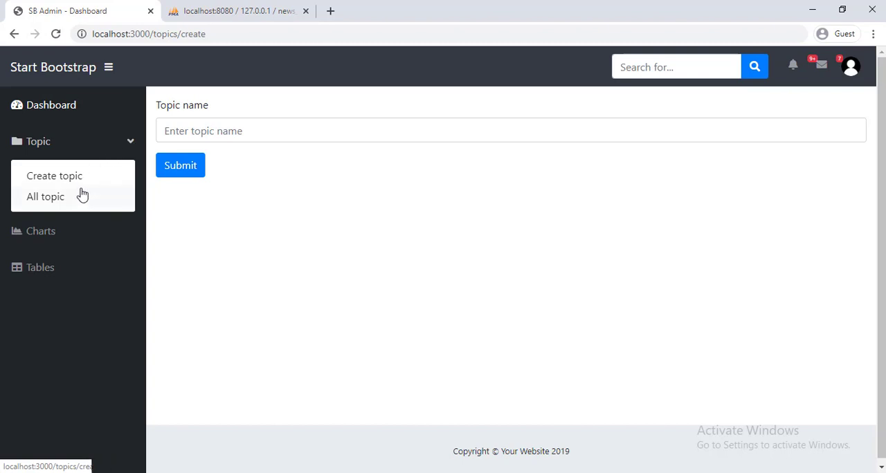
pyautogui.click(44, 196)
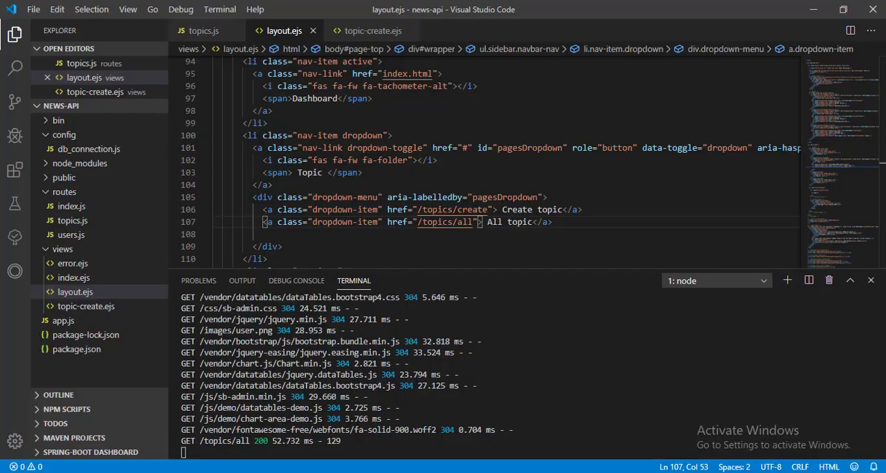
# Step: Replace response.send(results) with response.render('topics-all', { topics : results }) in the /all route
pyautogui.click(202, 31)
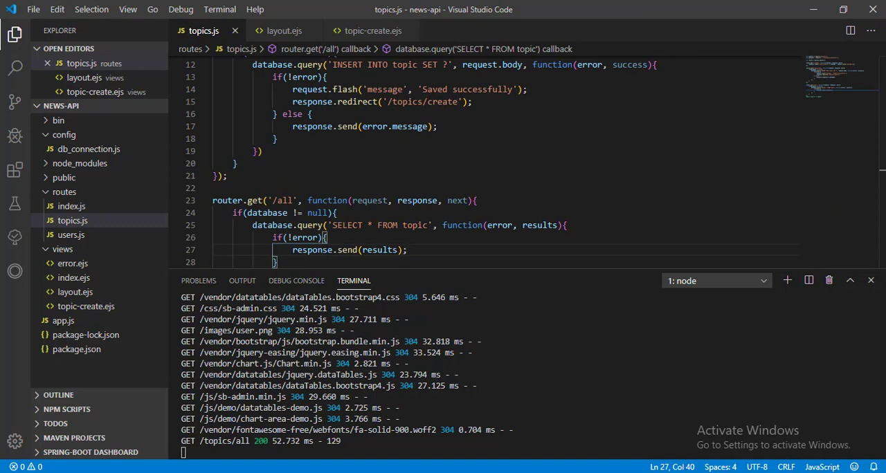
pyautogui.tripleClick(349, 249)
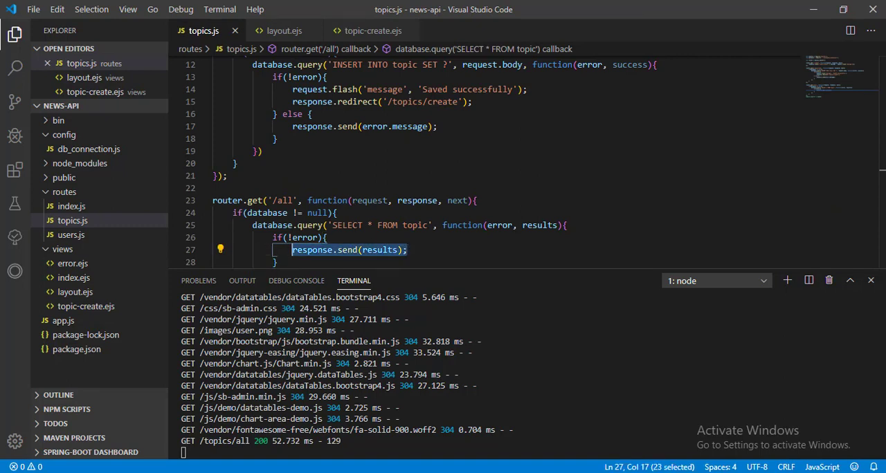
pyautogui.write('res')
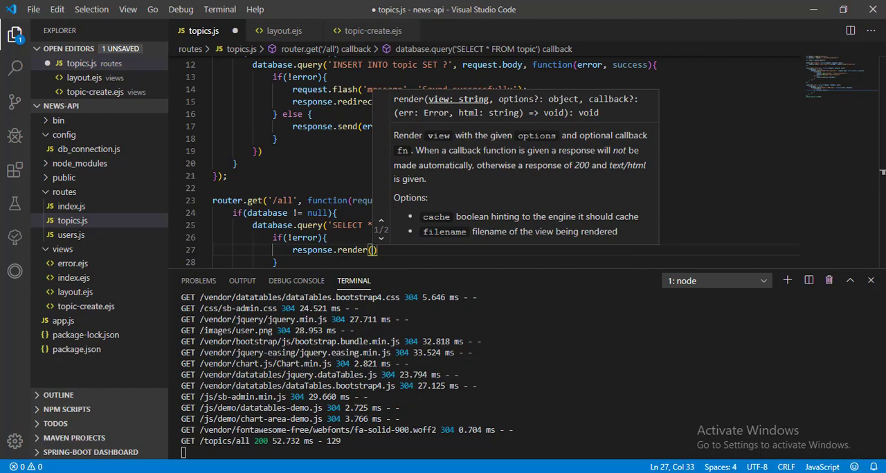
pyautogui.write("'topics'")
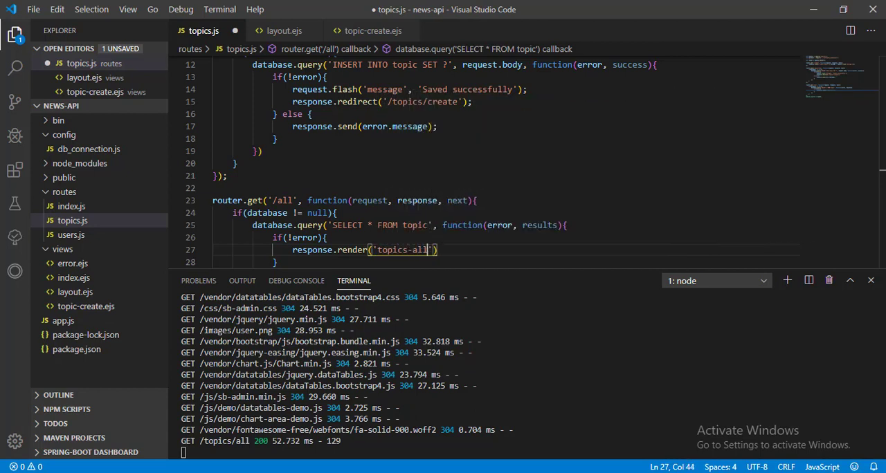
pyautogui.write("', { topics : results")
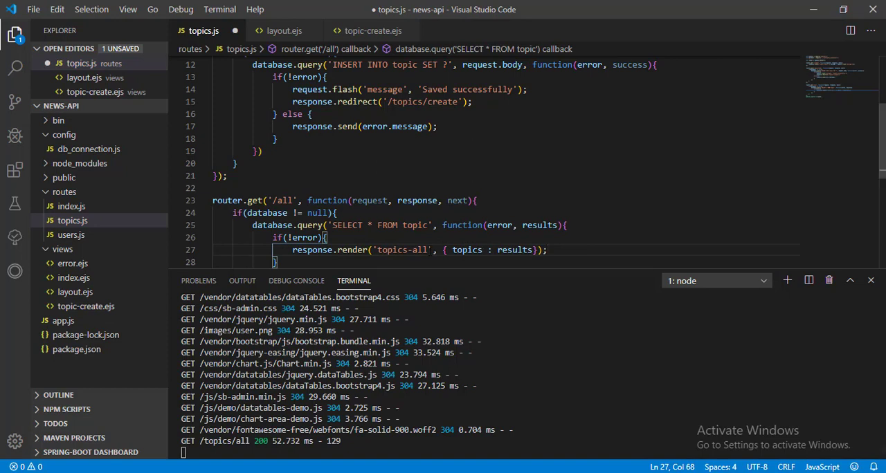
pyautogui.doubleClick(401, 249)
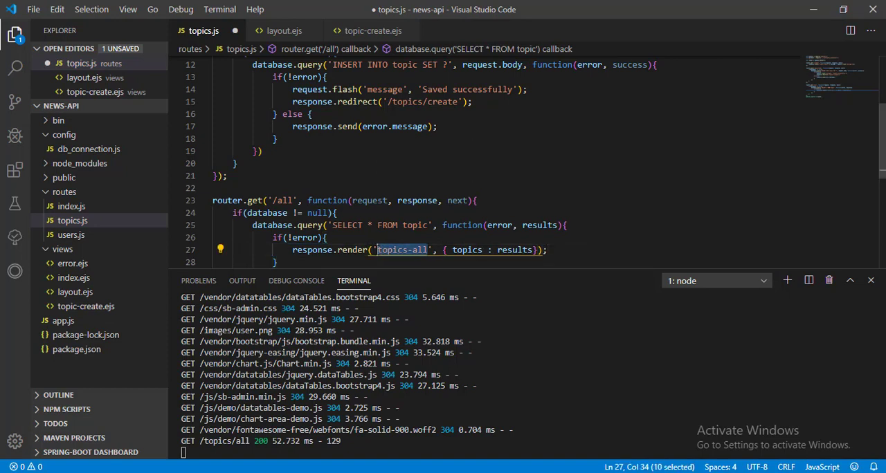
# Step: Create topics-all.ejs in views holding a table with Topic Name and Actions columns
pyautogui.rightClick(62, 249)
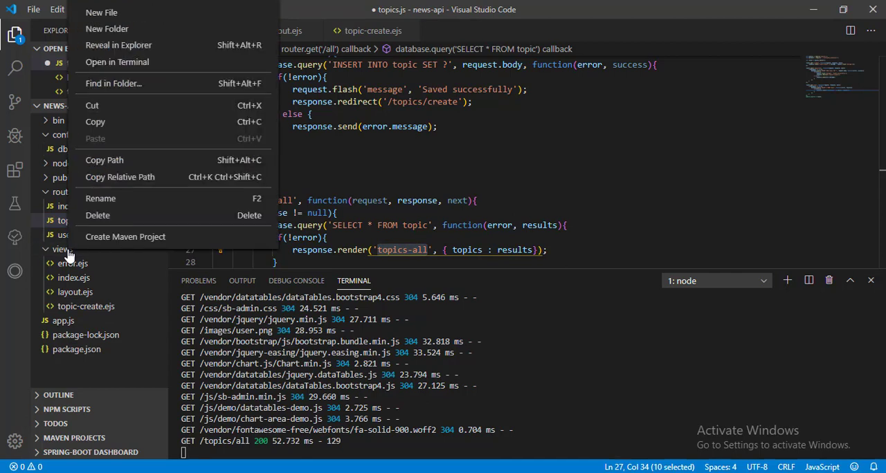
pyautogui.click(101, 12)
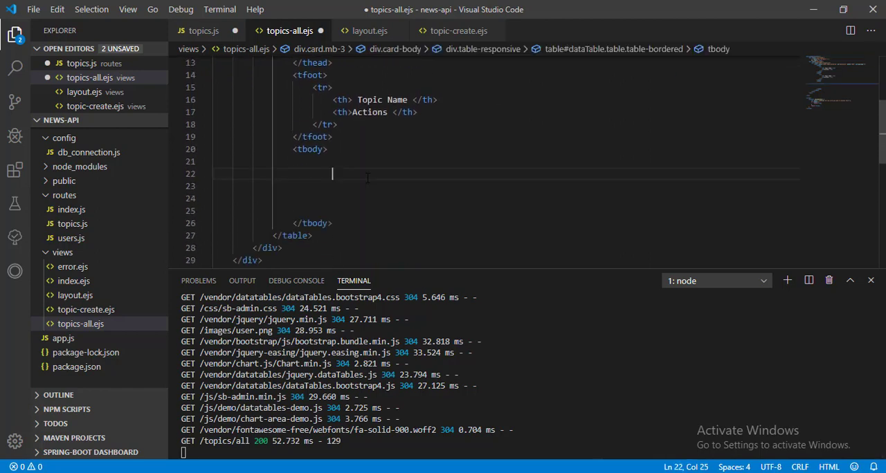
# Step: Wrap the table body in <% for(var topic of topics) { %> ... <% } %>
pyautogui.write('<%')
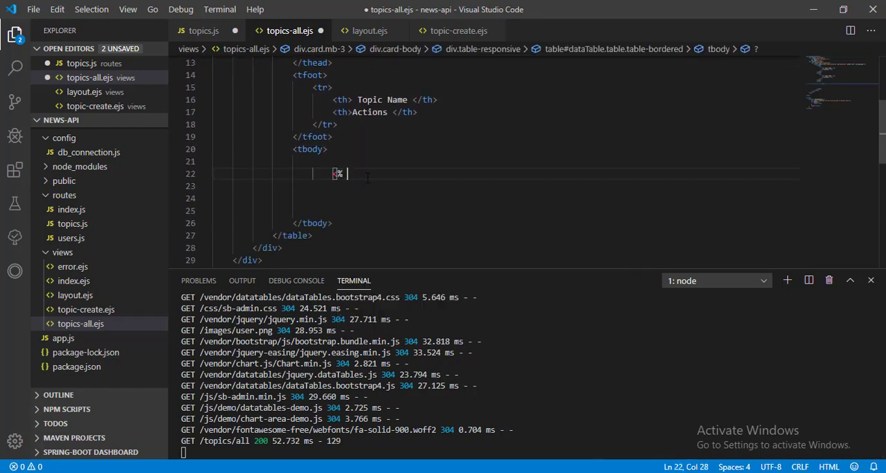
pyautogui.write('%>')
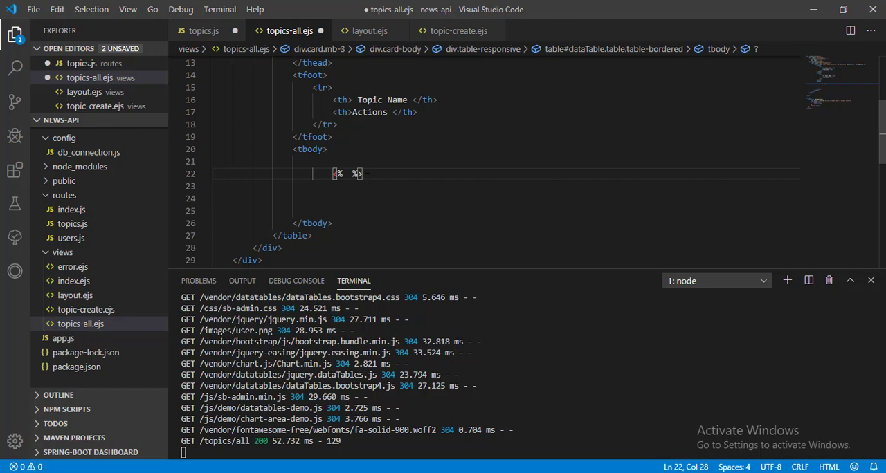
pyautogui.write('for(')
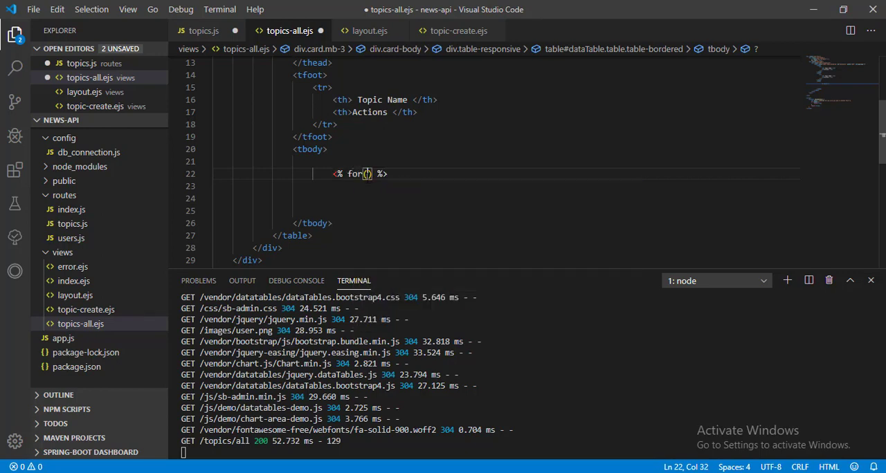
pyautogui.write('var topic of')
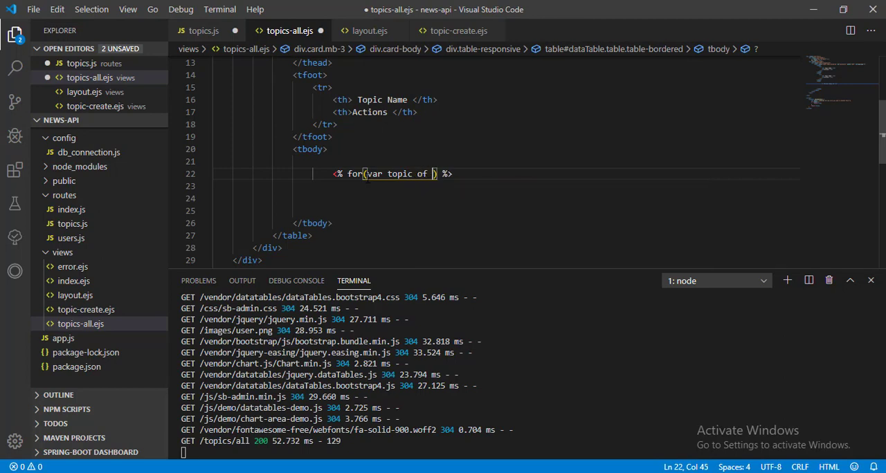
pyautogui.write('topics')
pyautogui.click(507, 211)
pyautogui.write('<%')
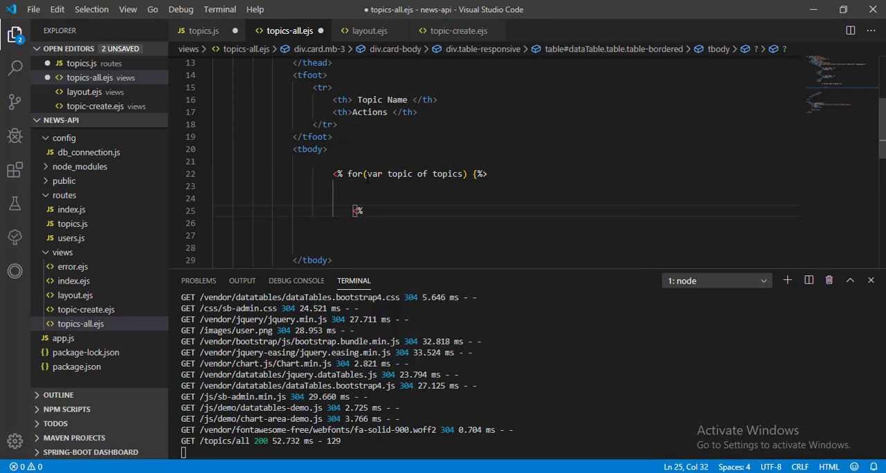
pyautogui.write('} %>')
pyautogui.click(505, 200)
pyautogui.write('<tr>')
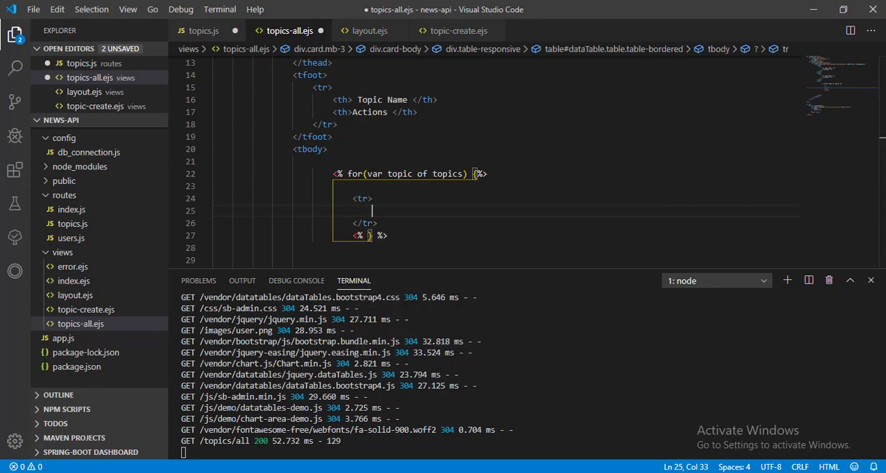
# Step: Add a row printing <%= topic.topic_name %> per topic; the page lists Flutter, Sci & Tech, Sports, World
pyautogui.write('<td> <%=  </td>')
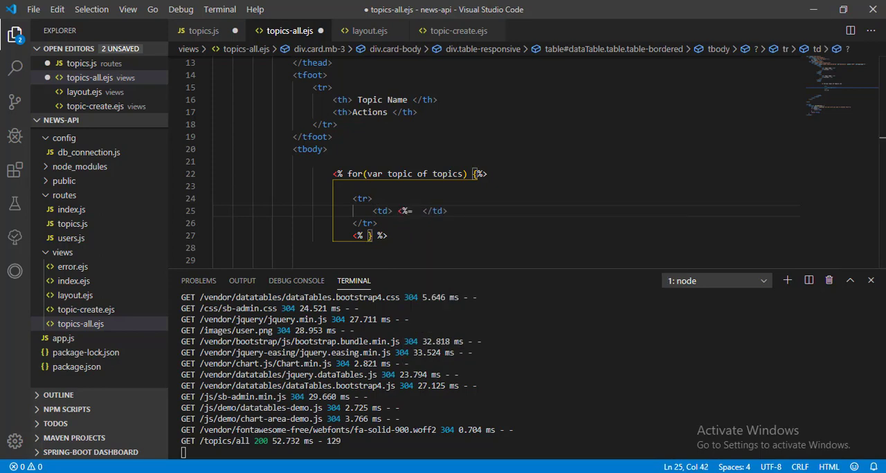
pyautogui.write('topic.topic_name')
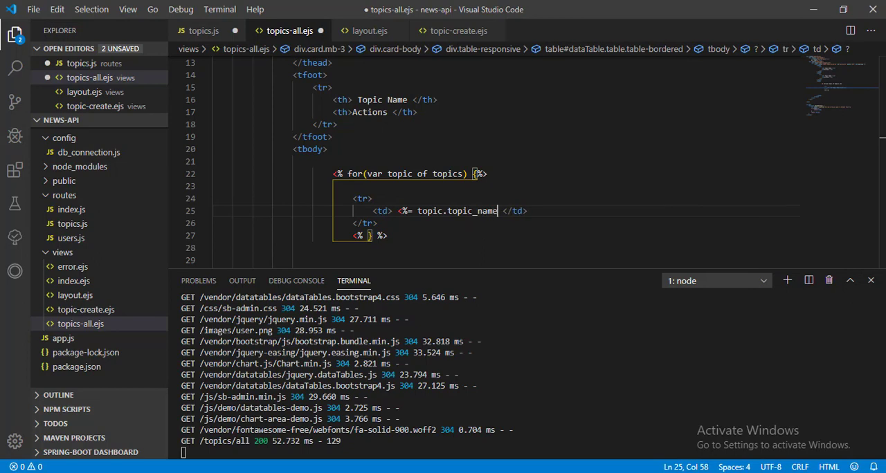
pyautogui.write('%>')
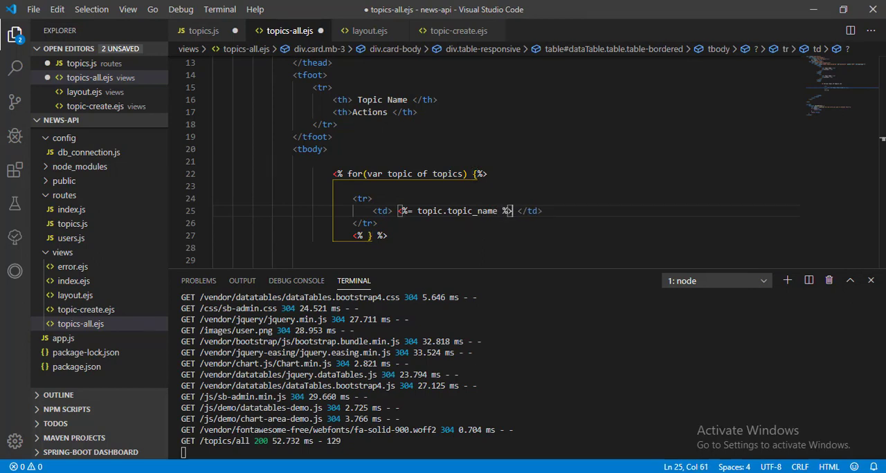
pyautogui.press('Enter')
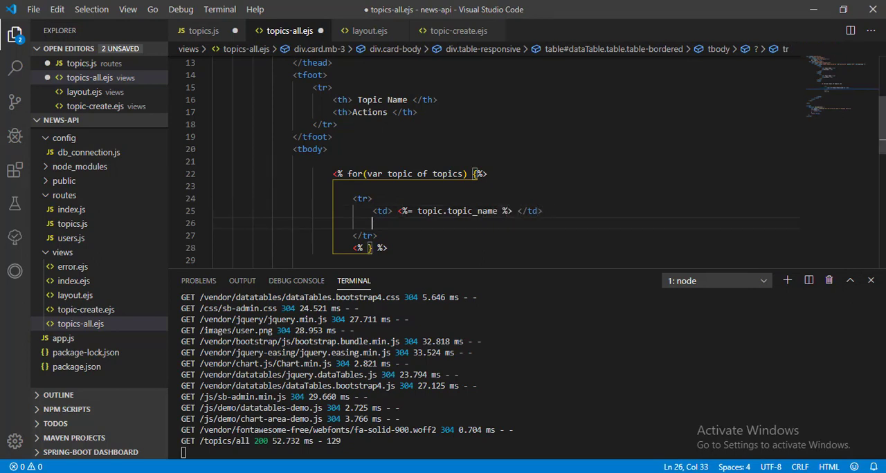
pyautogui.write('<td')
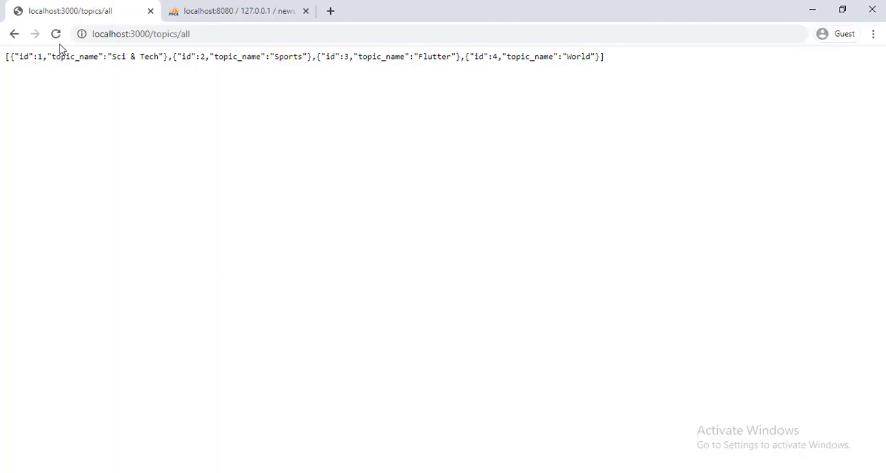
pyautogui.click(56, 33)
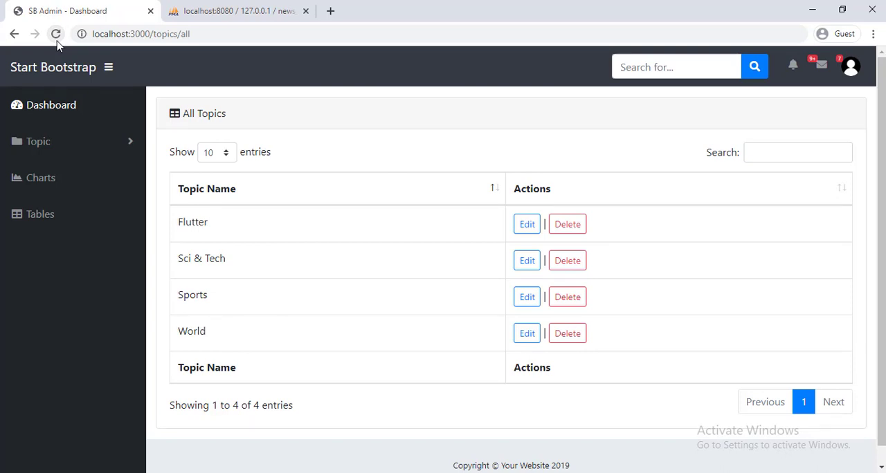